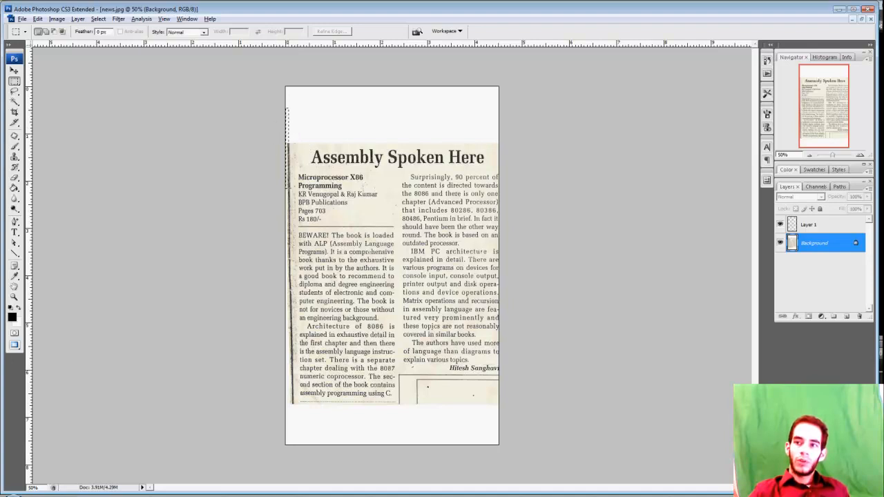
White out the dark strip on the scan's left edge and make Background the working layer
drag(294, 114, 301, 434)
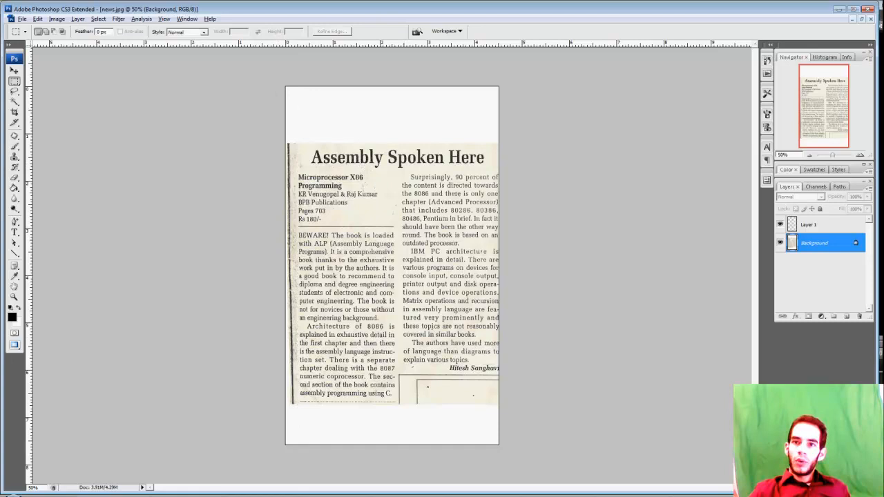
mouse_move(402, 110)
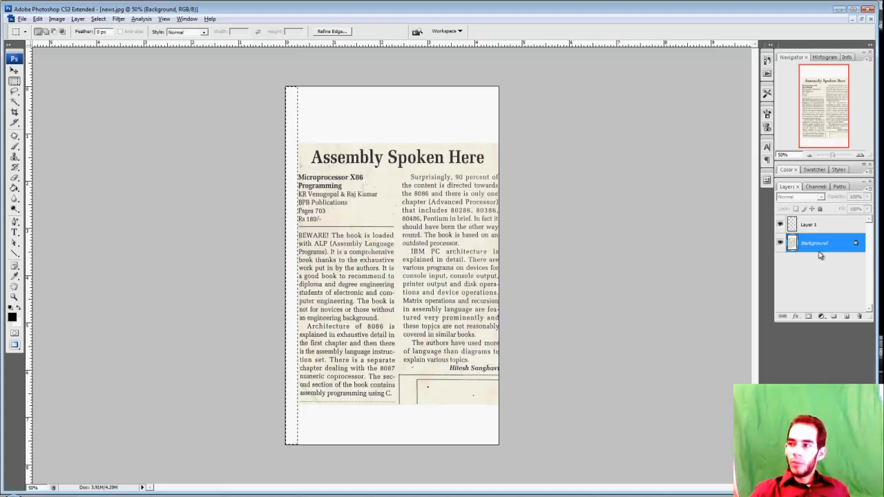
click(816, 224)
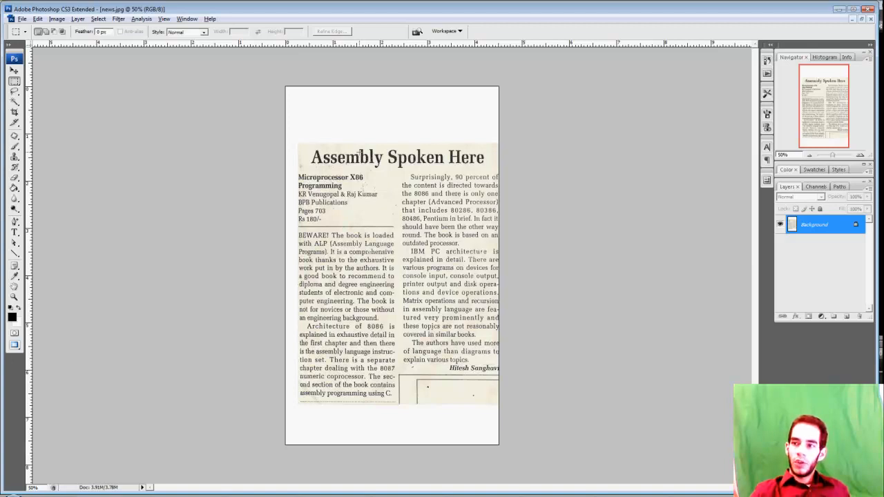
right_click(387, 208)
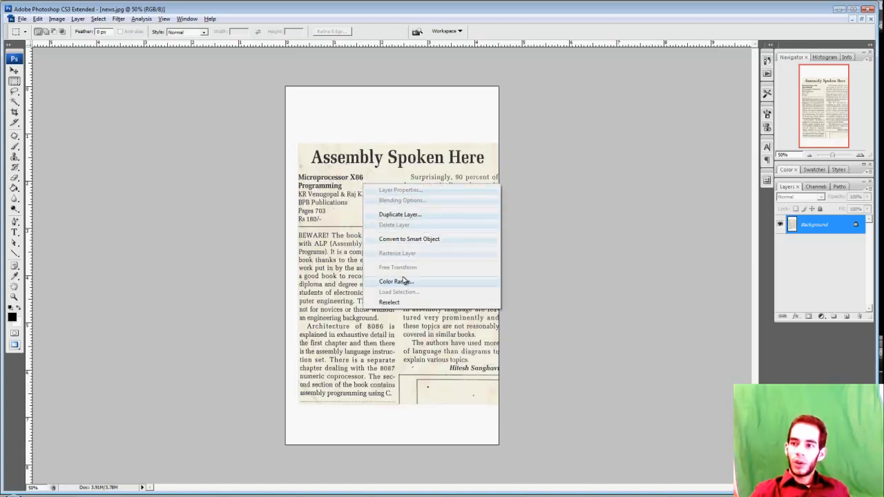
click(394, 281)
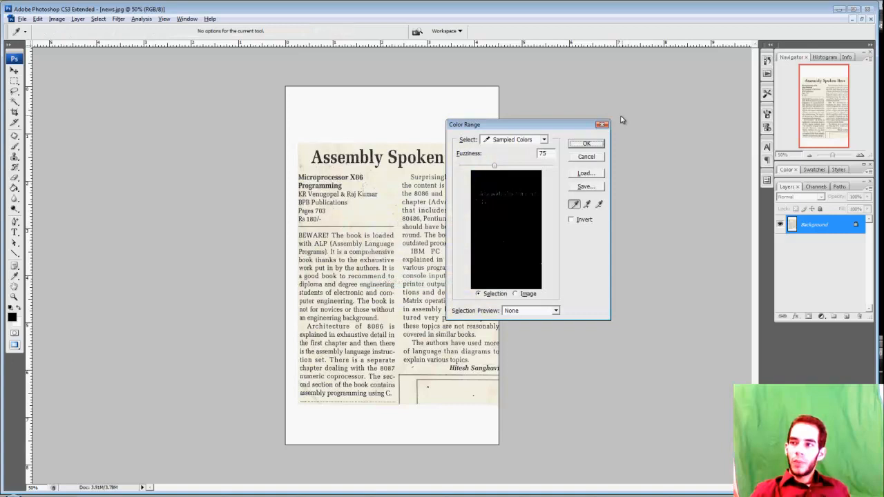
mouse_move(602, 125)
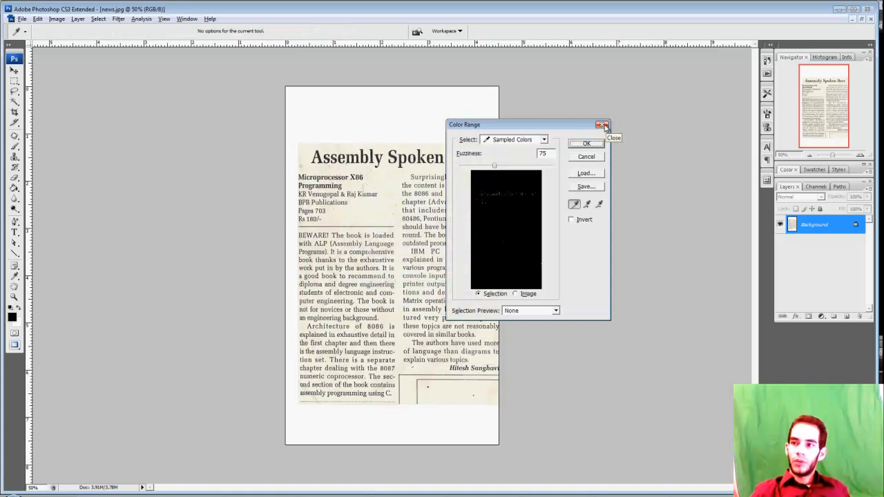
click(602, 125)
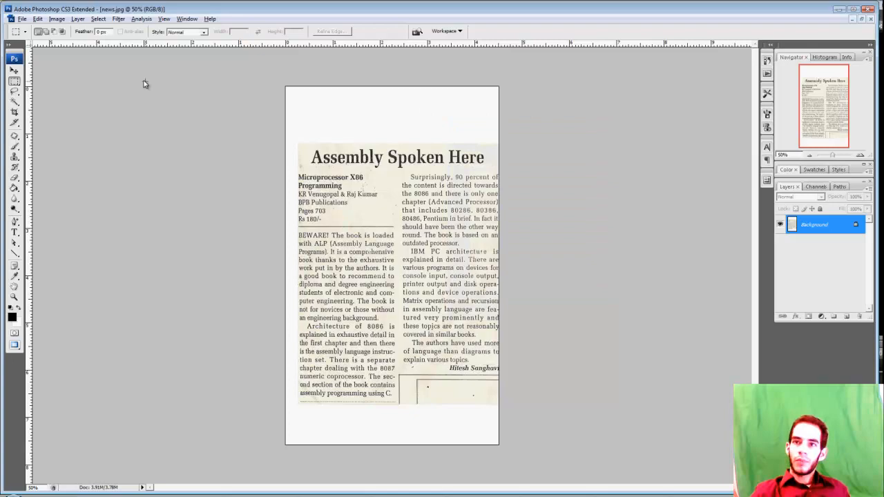
click(98, 19)
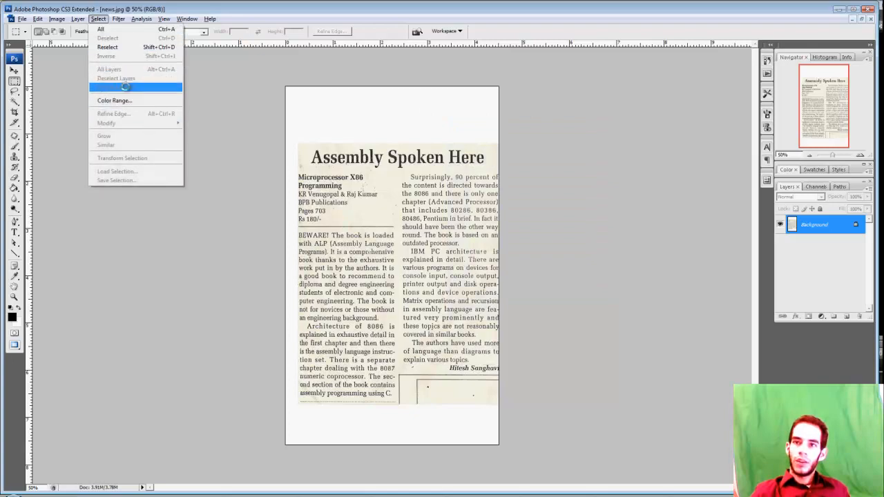
click(115, 100)
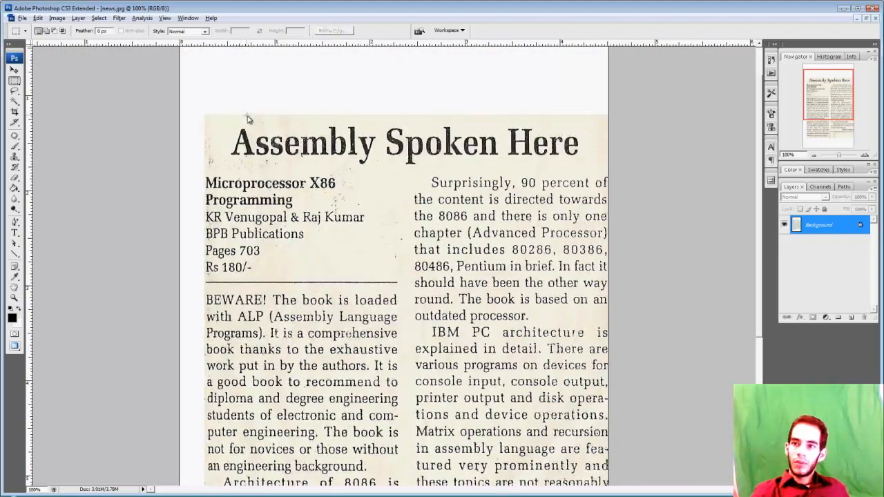
In Color Range, sample the article's dark text colour at fuzziness 75
click(98, 17)
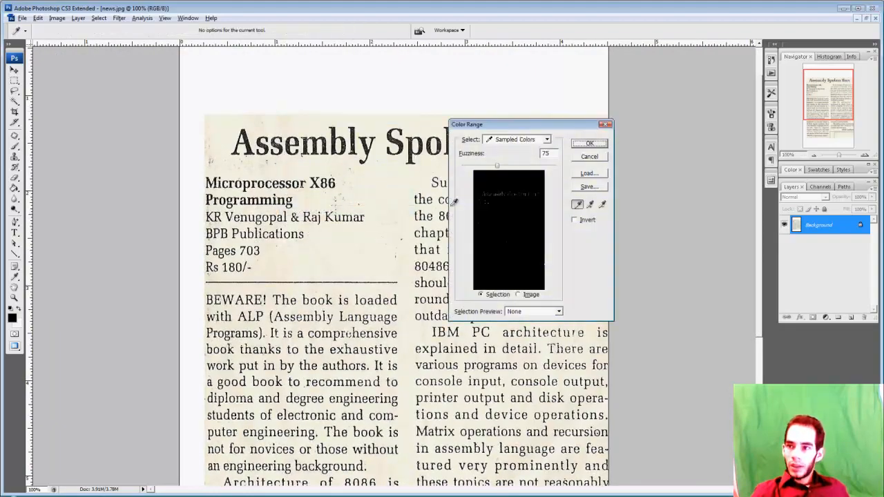
click(455, 203)
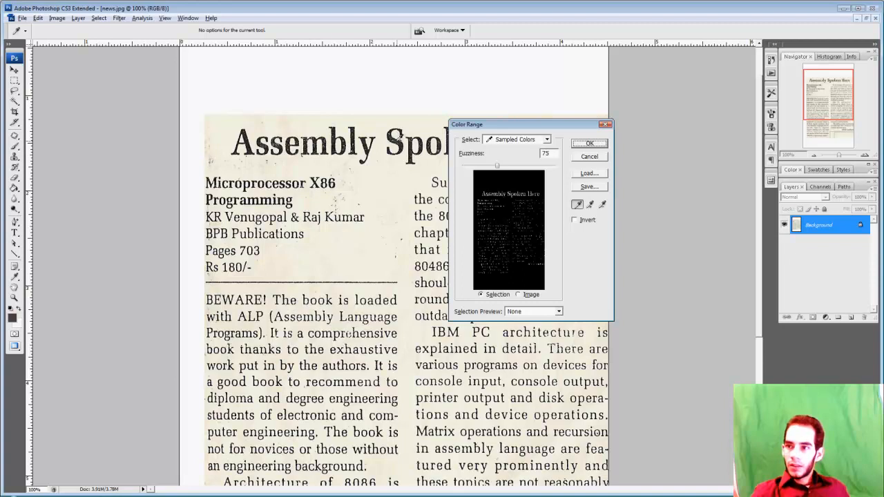
mouse_move(402, 138)
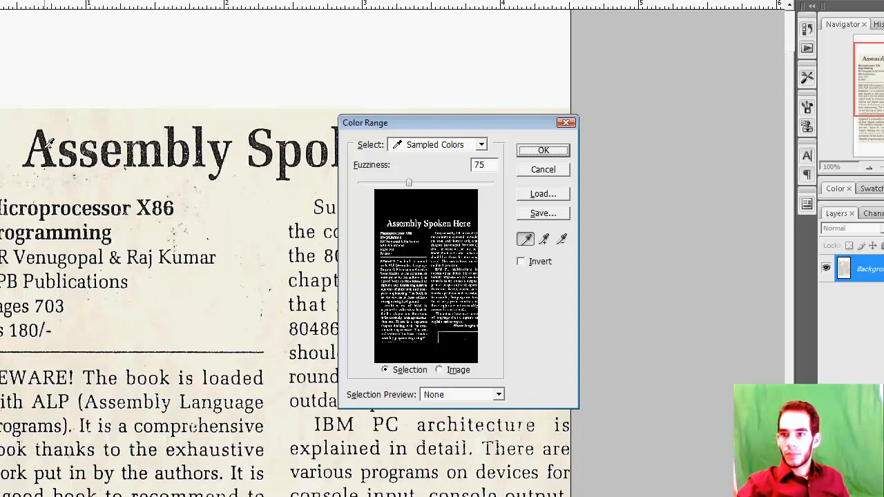
mouse_move(32, 289)
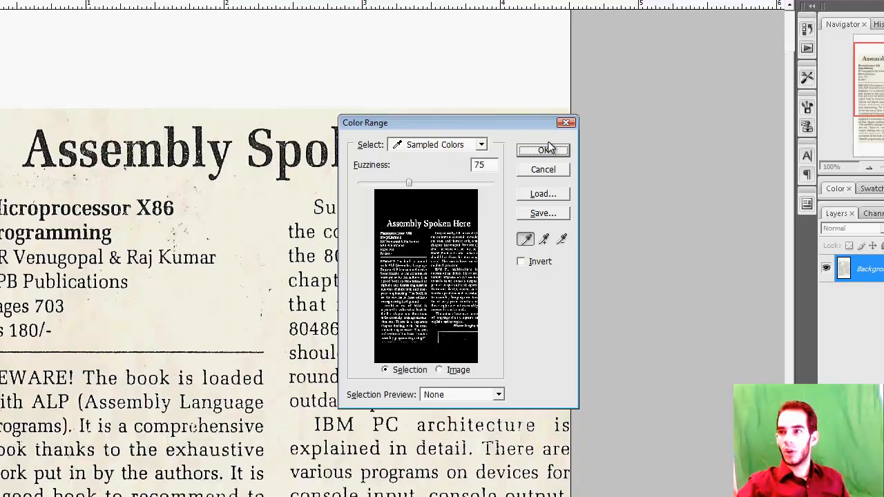
Apply the dark-text selection and turn the beige paper background white
click(542, 150)
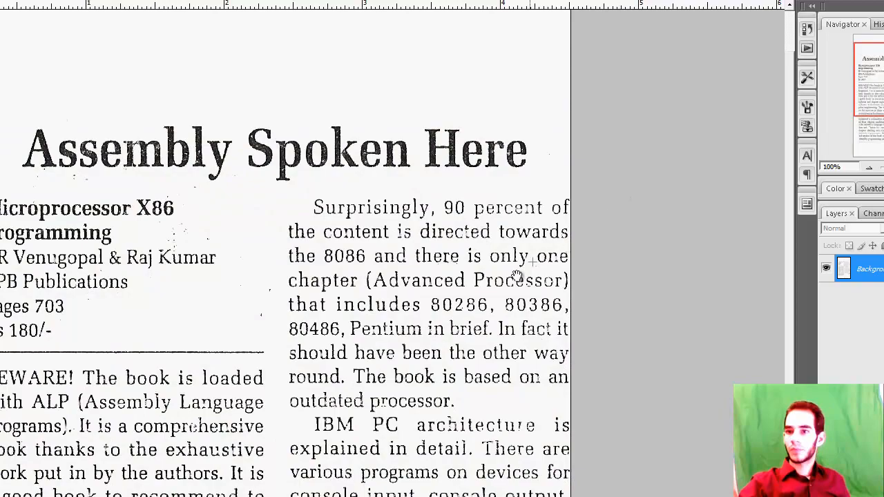
scroll(down, 3)
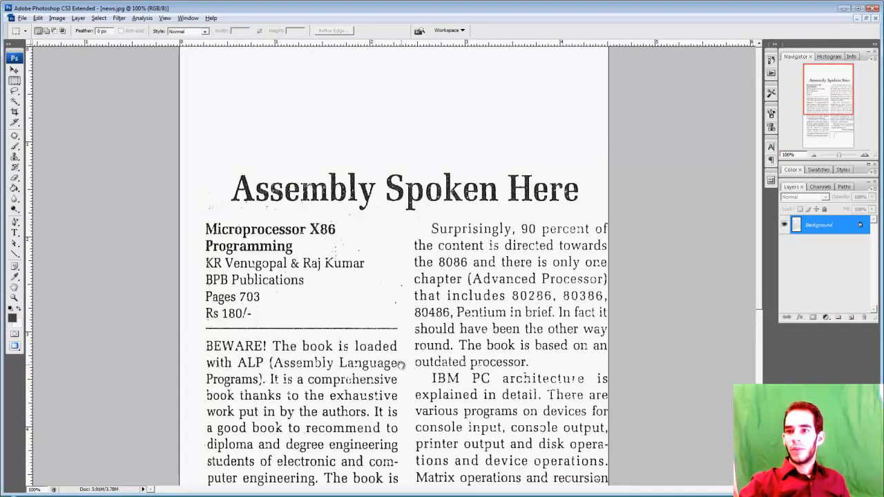
Give the Eraser a 21-pixel hard round tip instead of the 3-pixel one
scroll(down, 3)
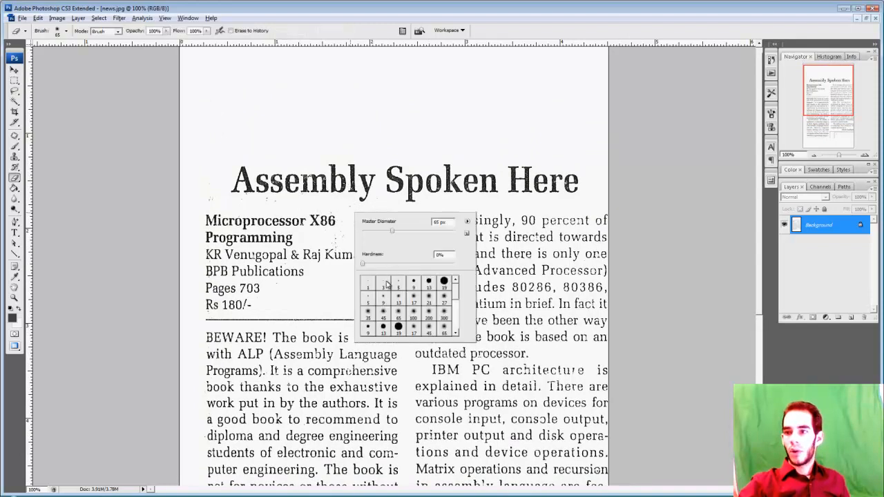
click(368, 283)
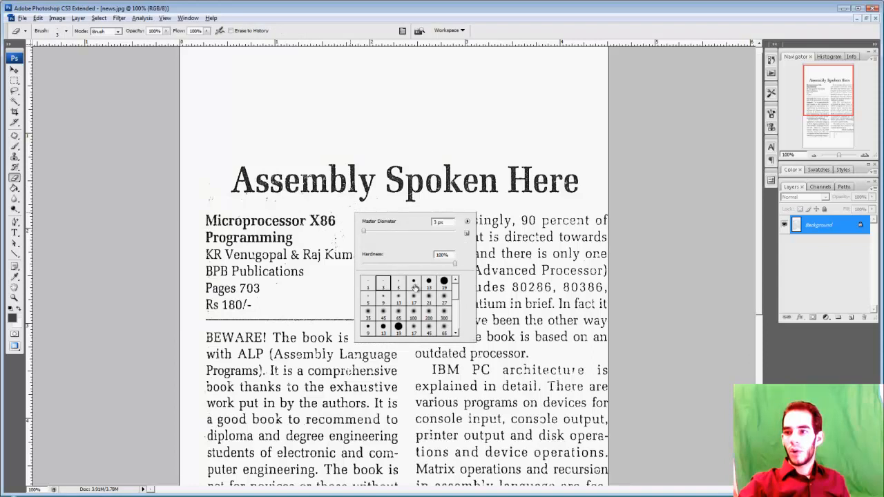
click(414, 281)
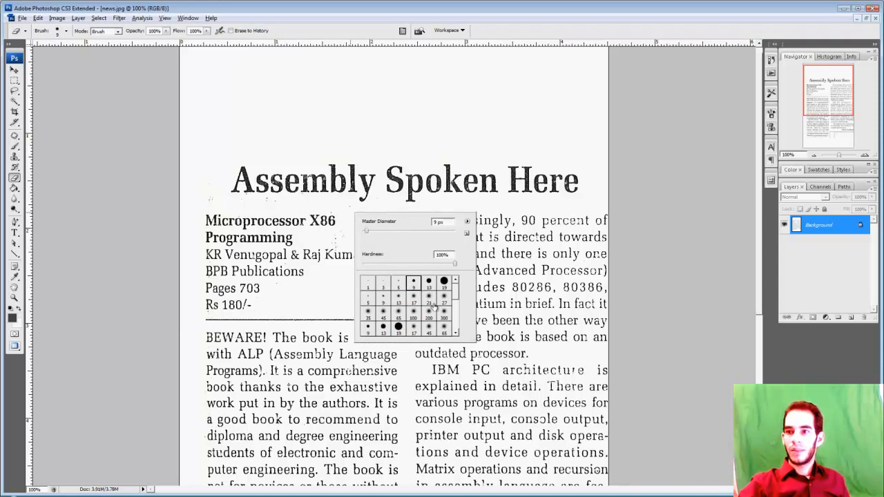
click(429, 295)
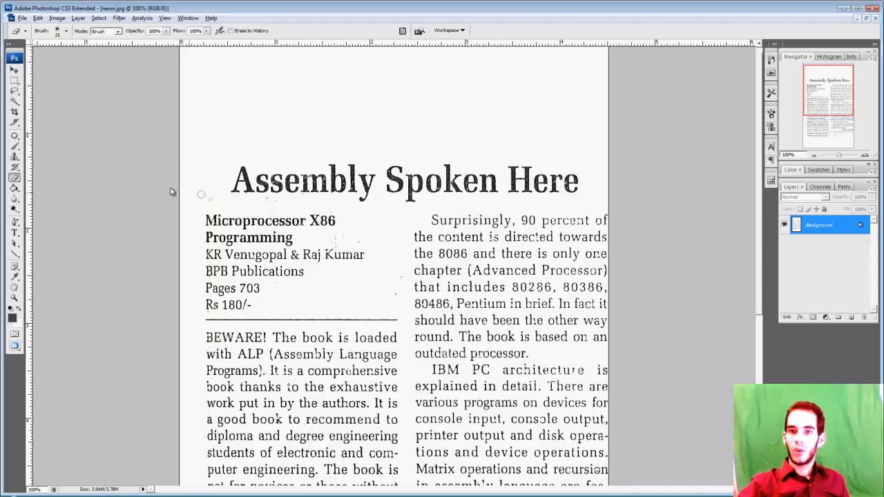
Switch from erasing to the Brush tool for black 3-pixel touch-ups
click(15, 168)
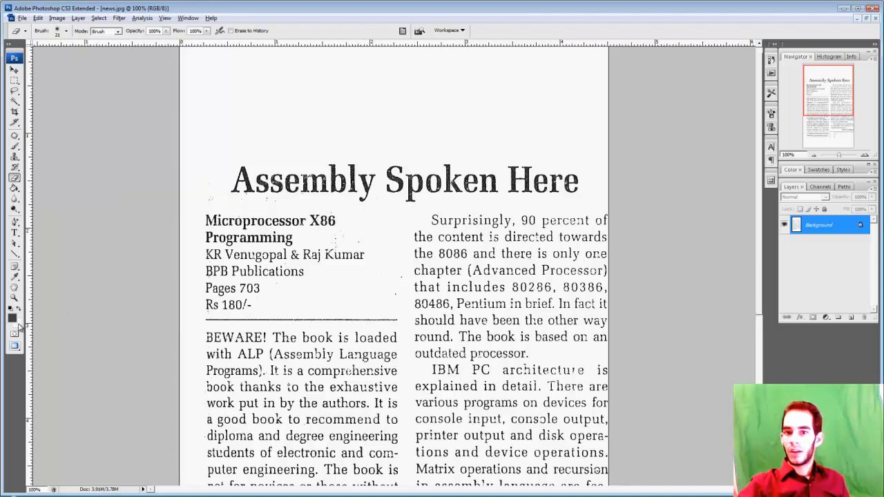
mouse_move(21, 329)
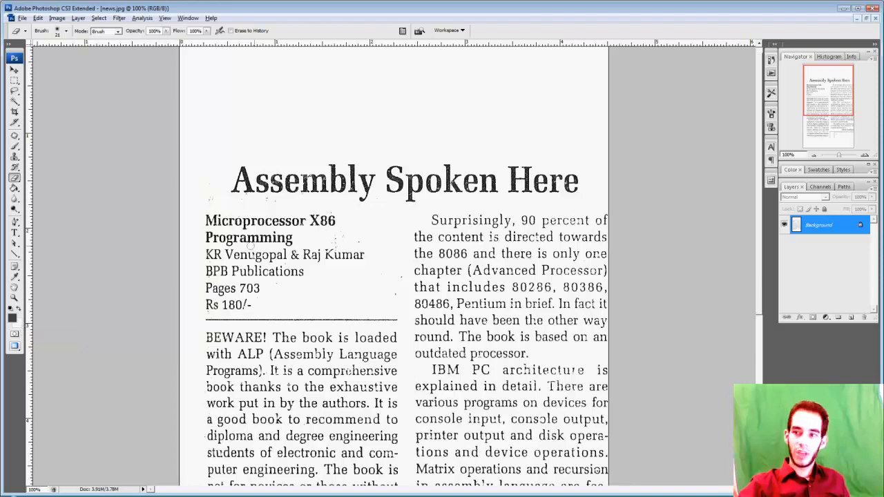
mouse_move(360, 240)
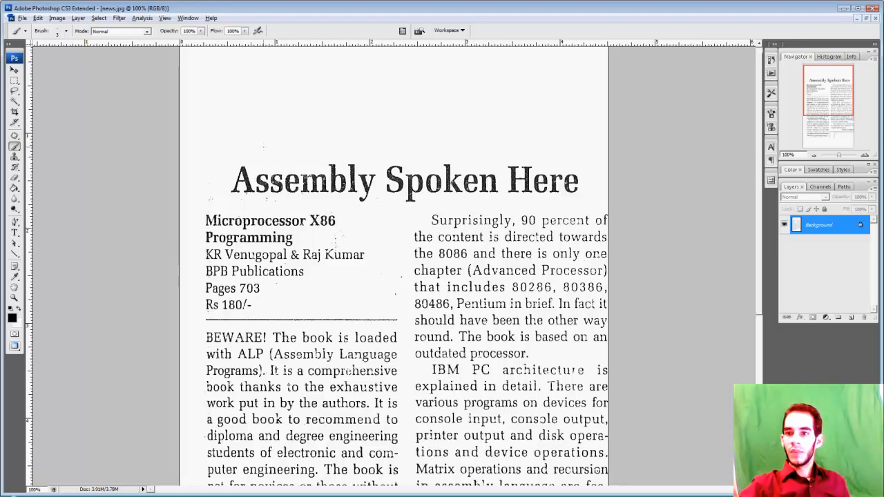
scroll(down, 3)
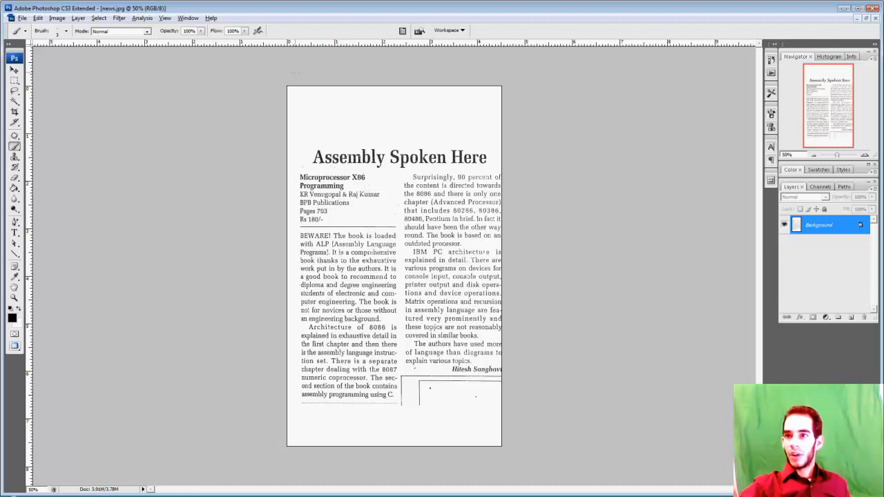
drag(292, 92, 386, 127)
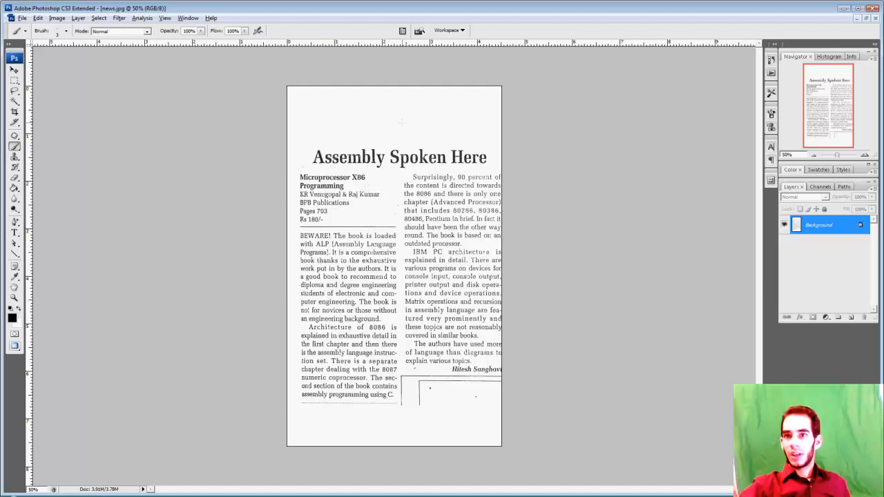
click(14, 81)
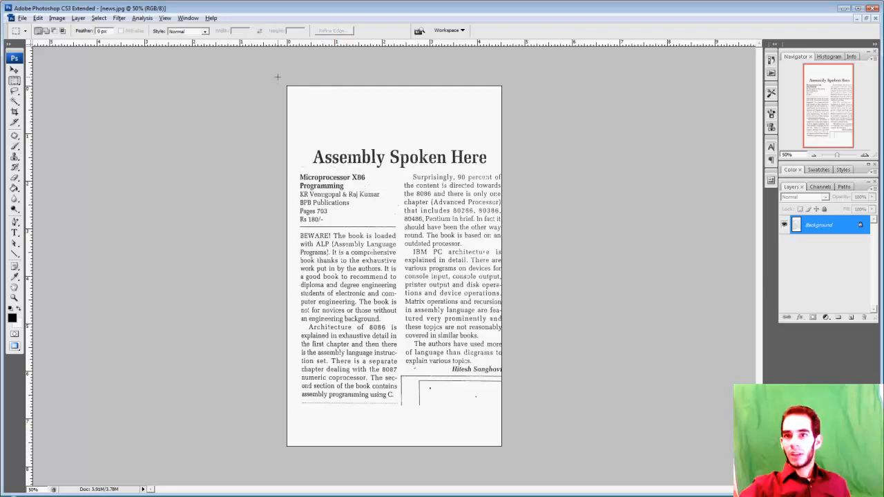
drag(278, 77, 515, 143)
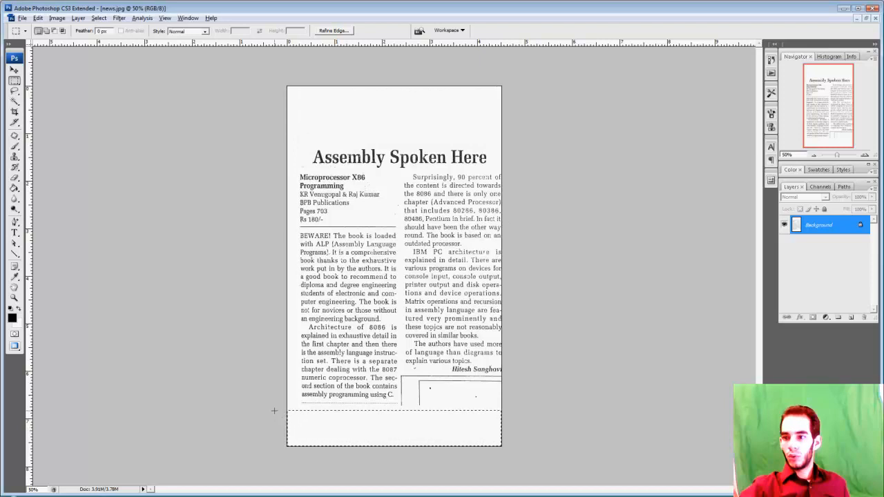
drag(275, 411, 512, 289)
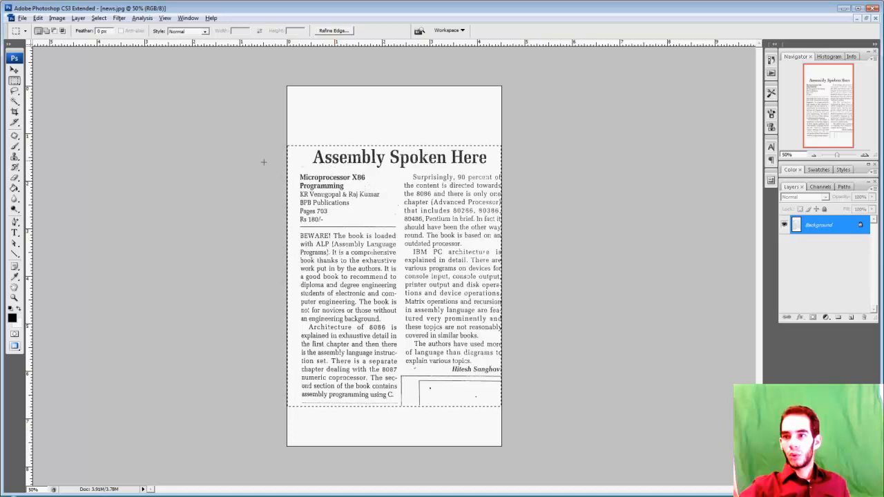
mouse_move(338, 177)
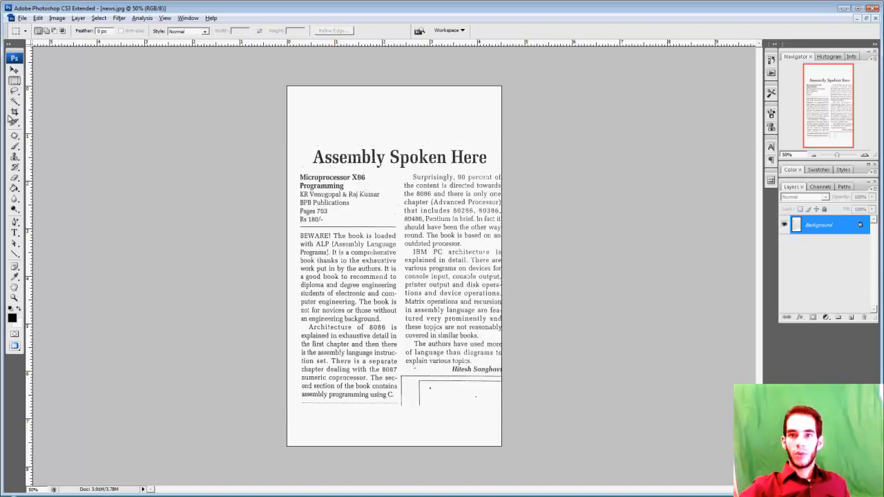
Crop the canvas to the article from headline to bottom edge and marquee the whole result
click(15, 111)
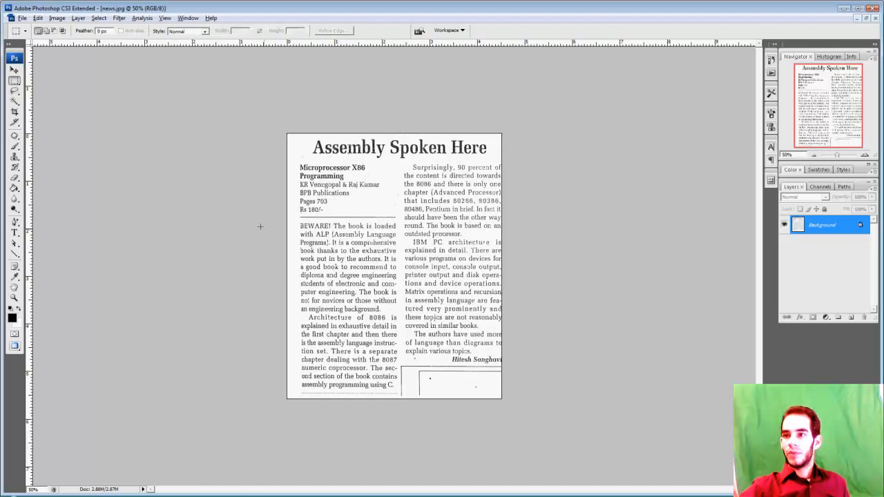
drag(288, 134, 430, 309)
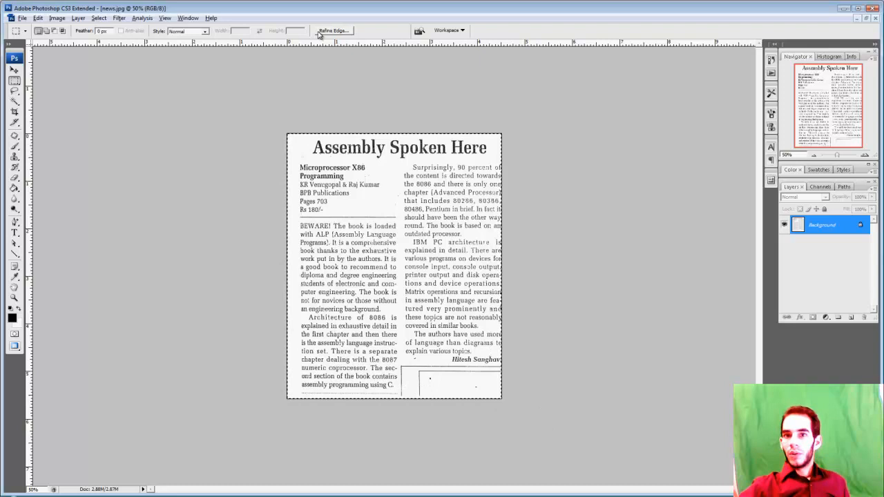
Revert the file to the saved uncropped beige scan with its handwritten note
click(23, 17)
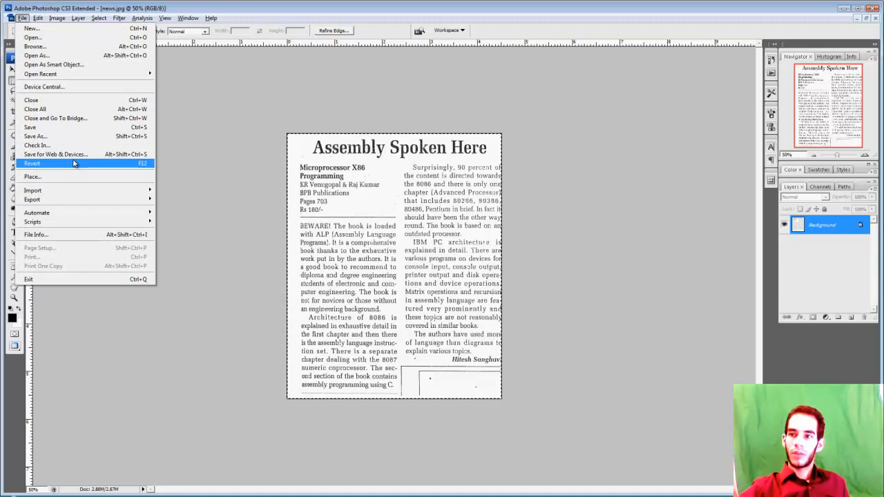
click(32, 163)
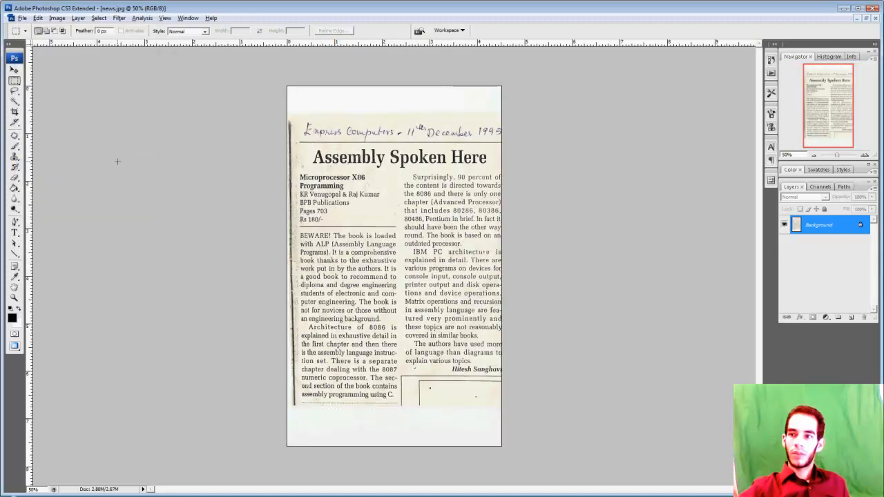